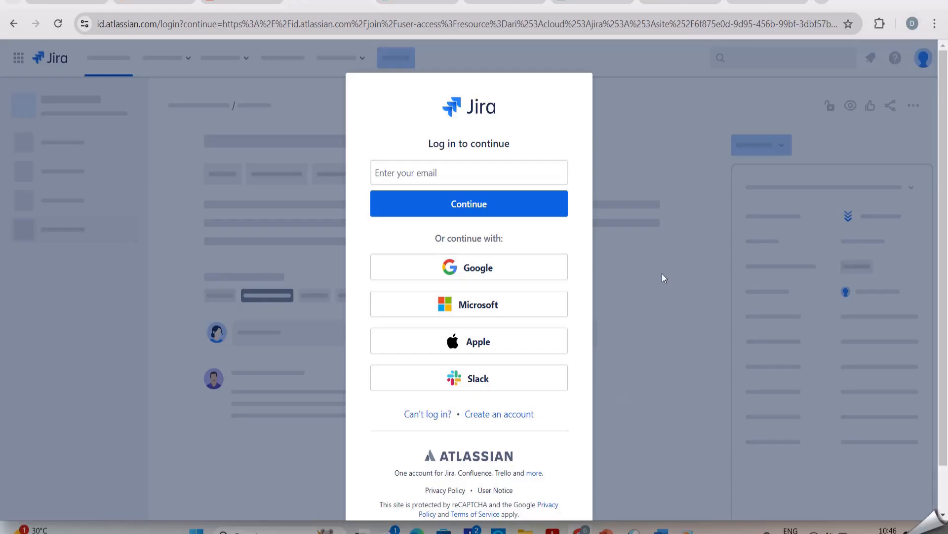
- Sign in to Jira with the saved email via the linked Google account
click(469, 172)
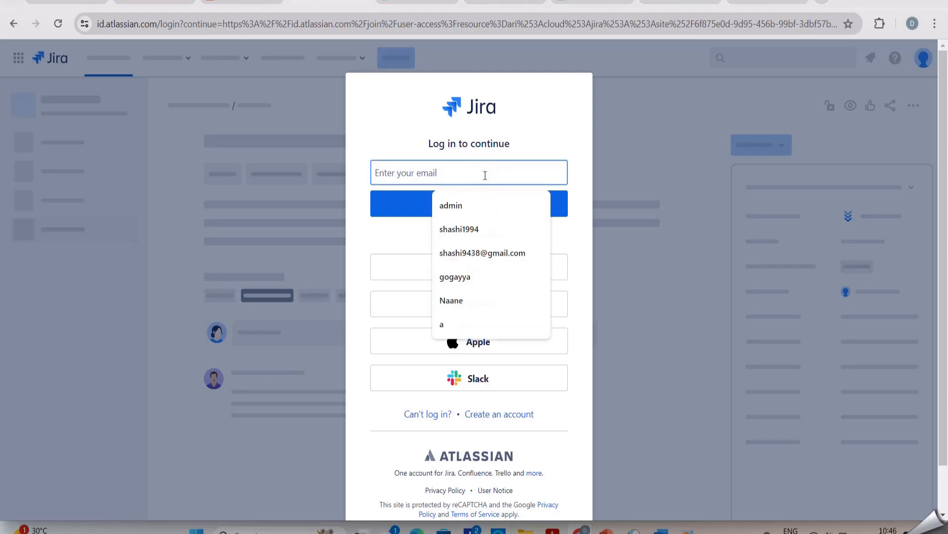
click(483, 253)
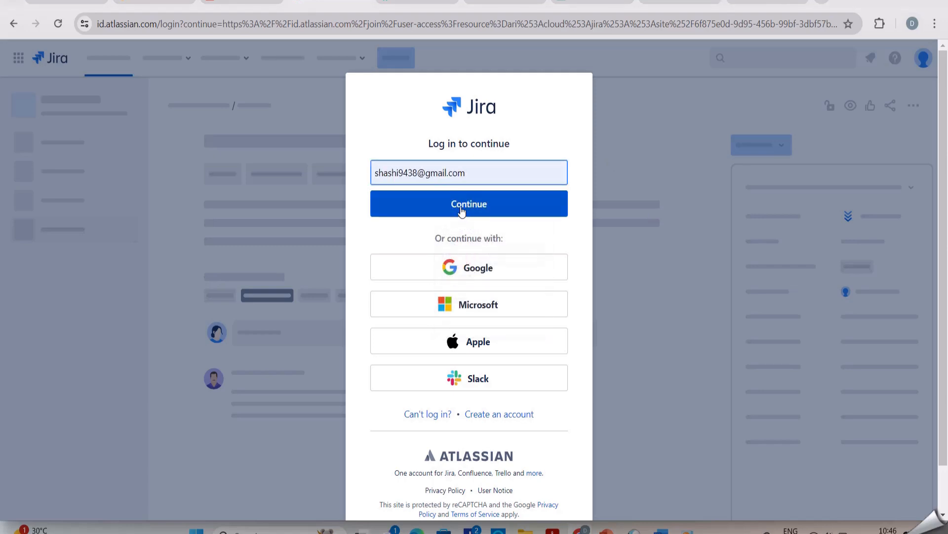
click(469, 203)
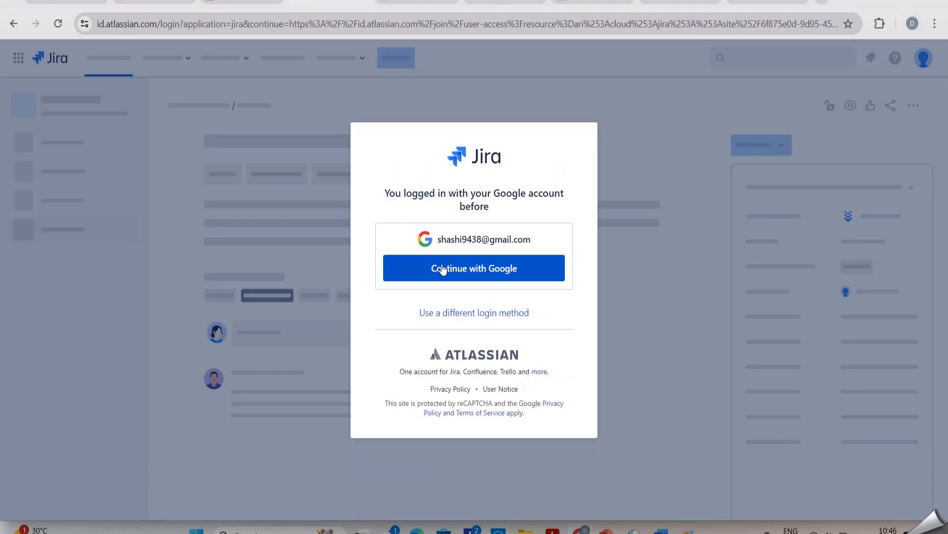
click(473, 268)
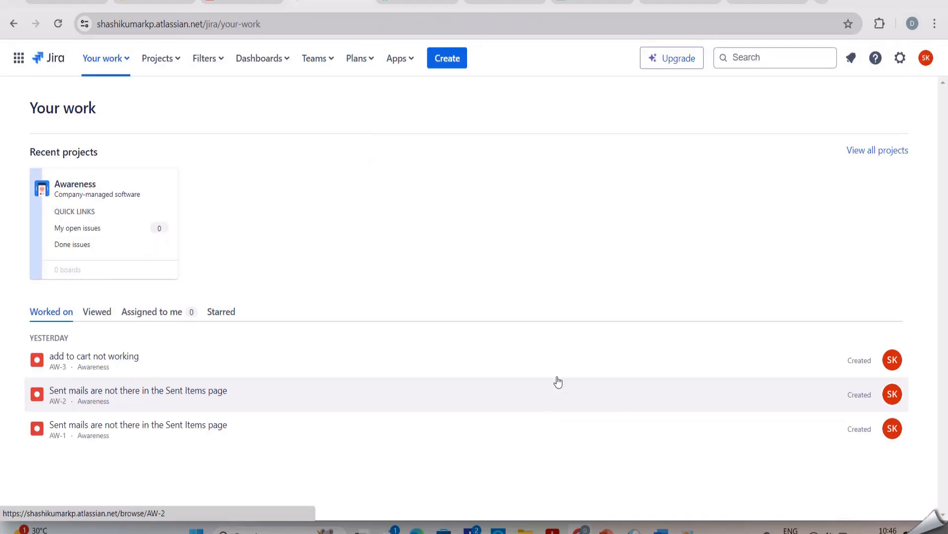
mouse_move(109, 195)
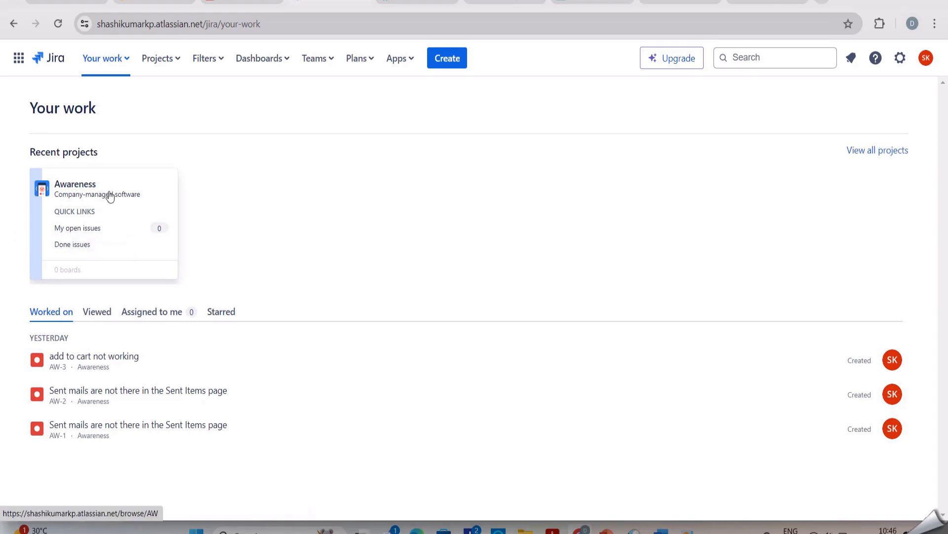
- Open the Awareness project from Recent projects to see its issues AW-1 to AW-3
click(75, 184)
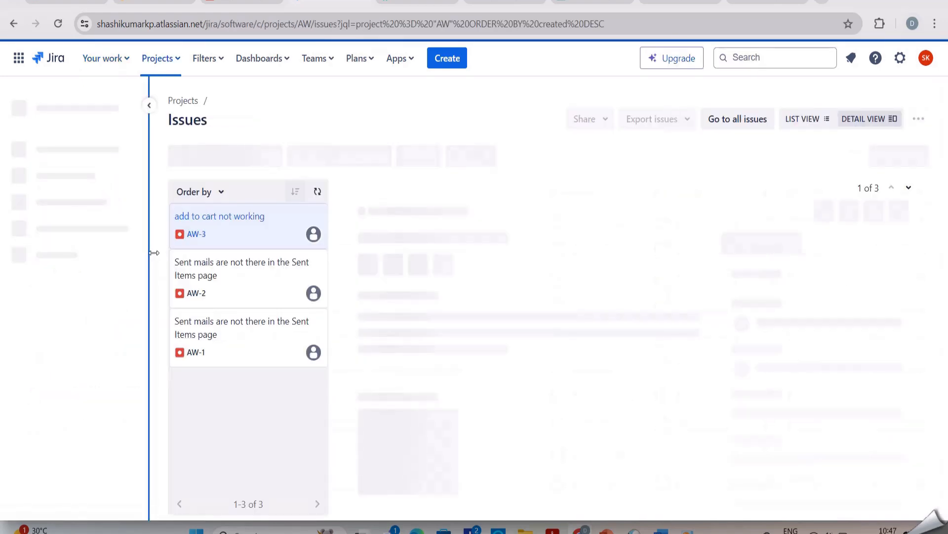
click(219, 216)
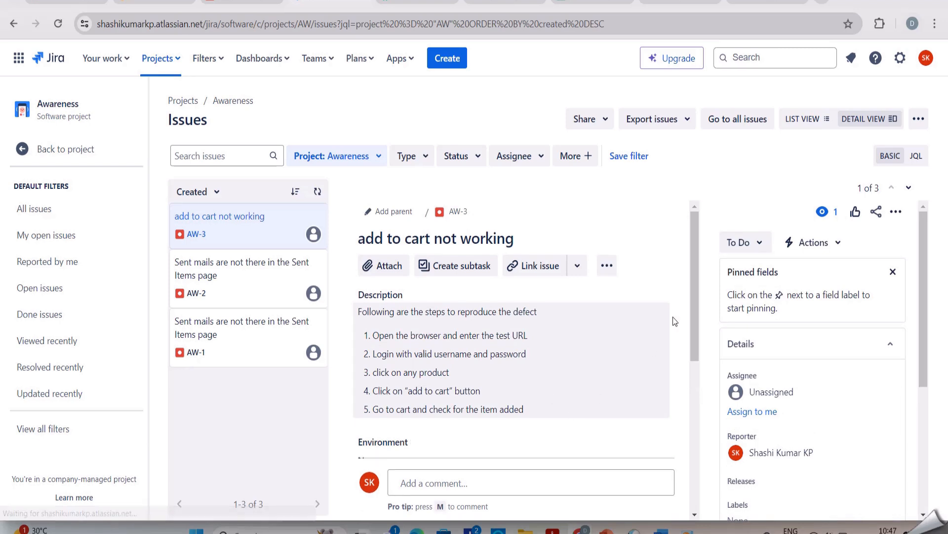
mouse_move(683, 228)
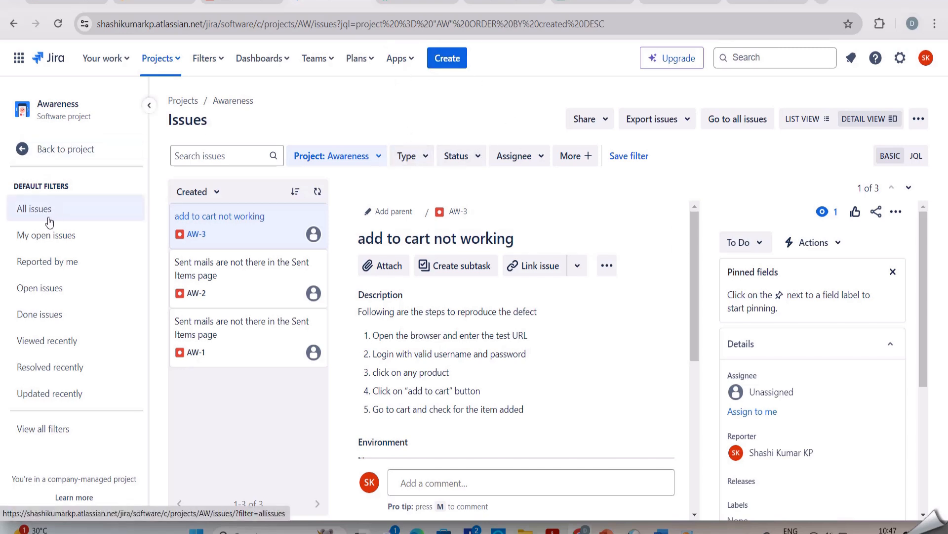
mouse_move(47, 235)
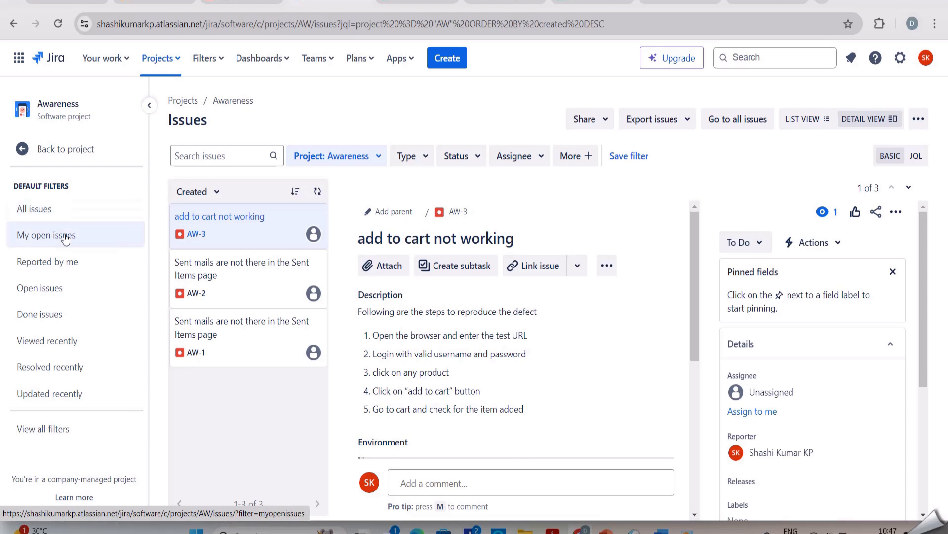
mouse_move(47, 261)
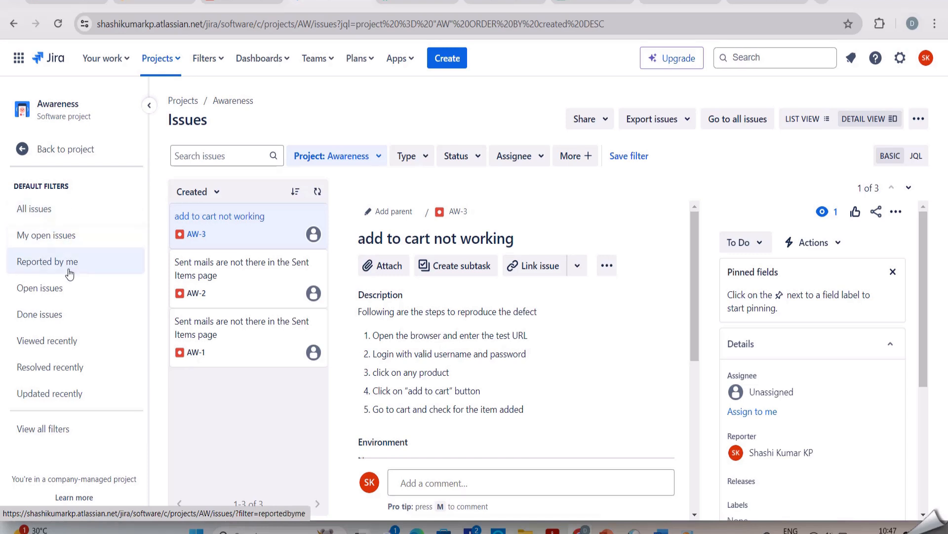
- Check My open issues, Reported by me and Open issues filters for duplicate bugs
click(47, 235)
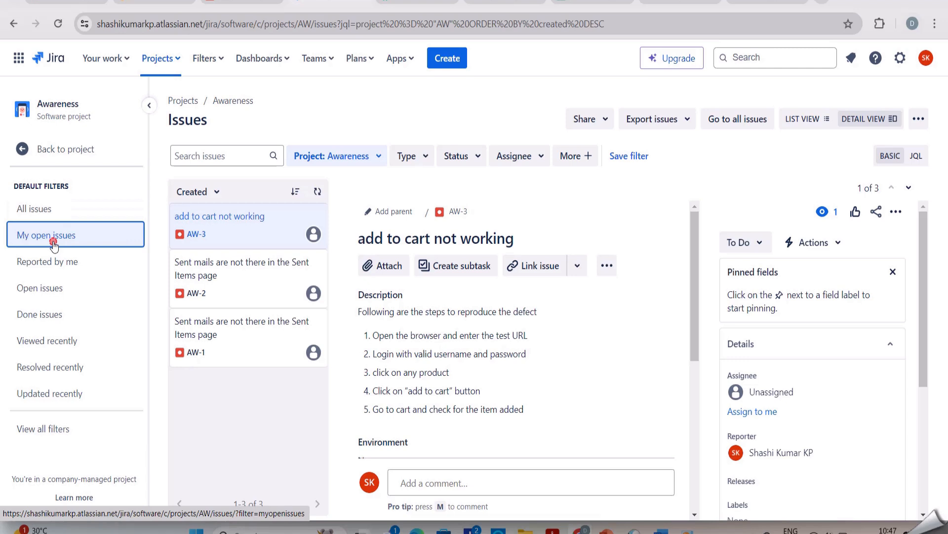
click(46, 235)
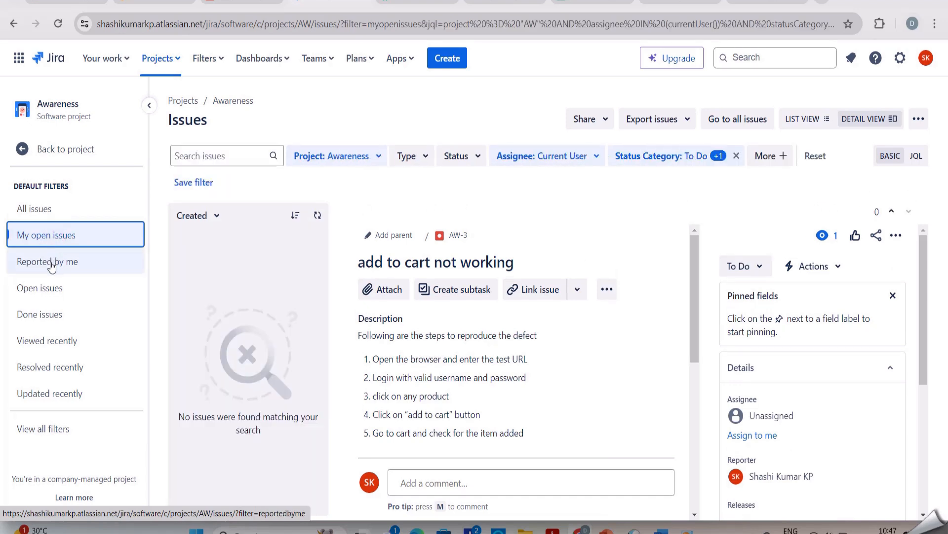
click(47, 261)
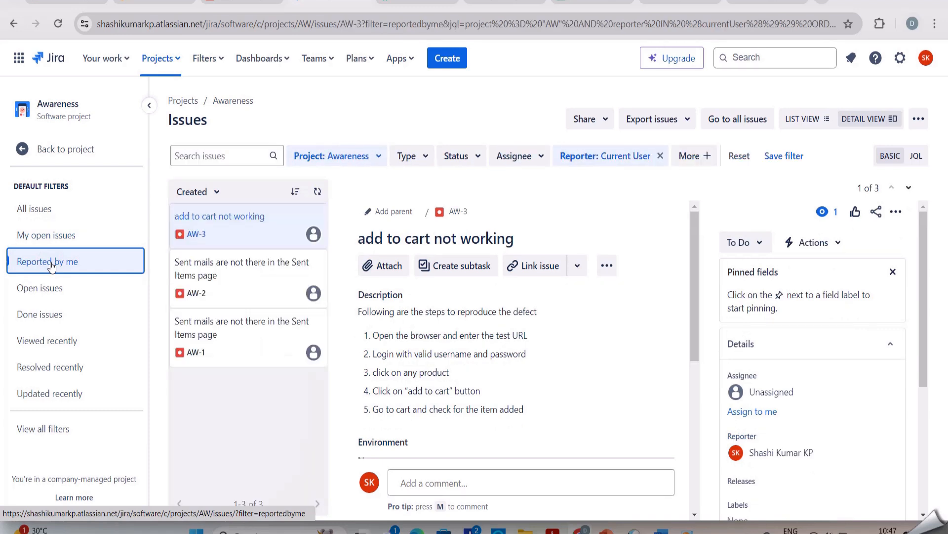
mouse_move(40, 287)
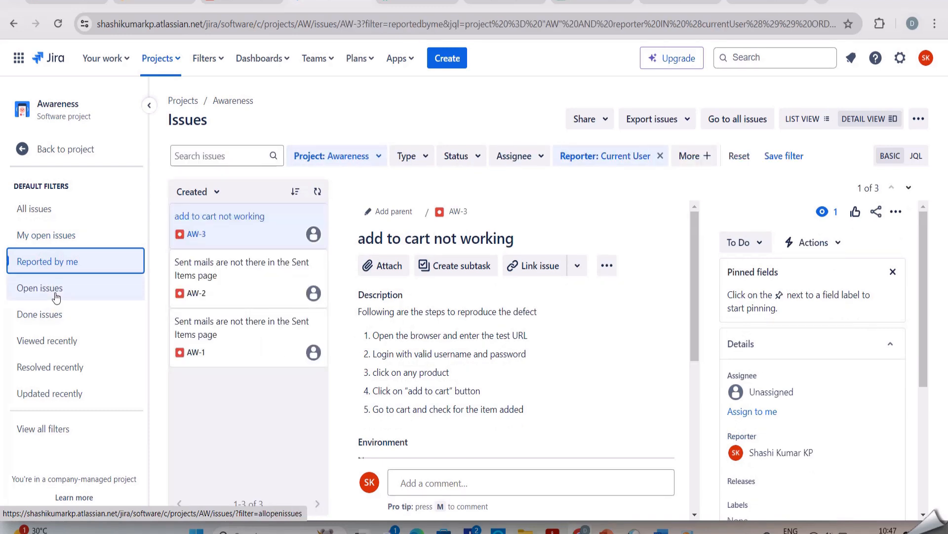
click(39, 287)
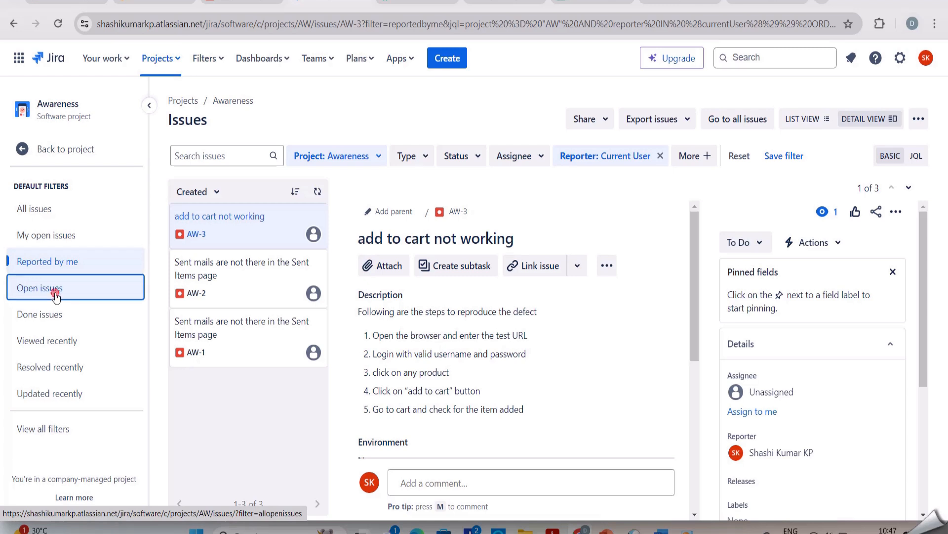
click(39, 287)
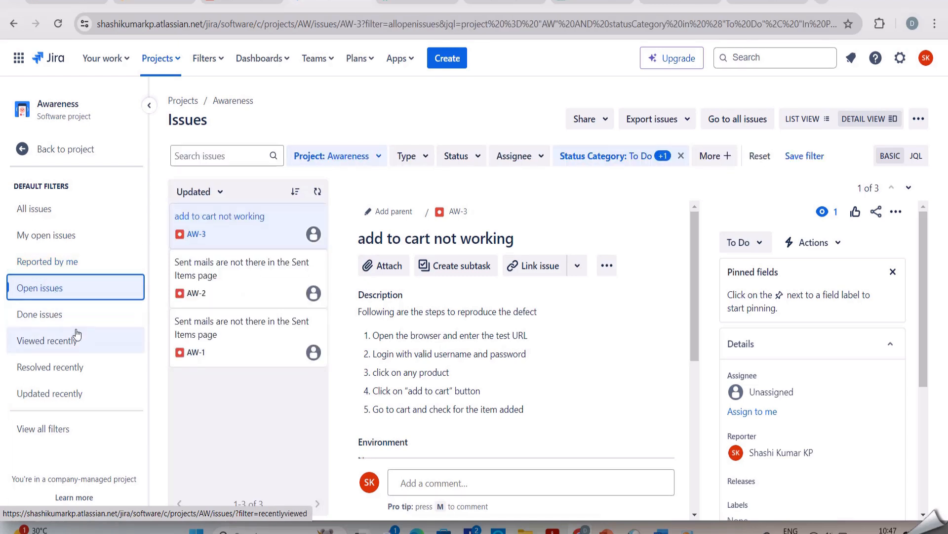
- Check Done, Viewed recently, Resolved recently and Updated recently filters, ending on the project list
click(39, 314)
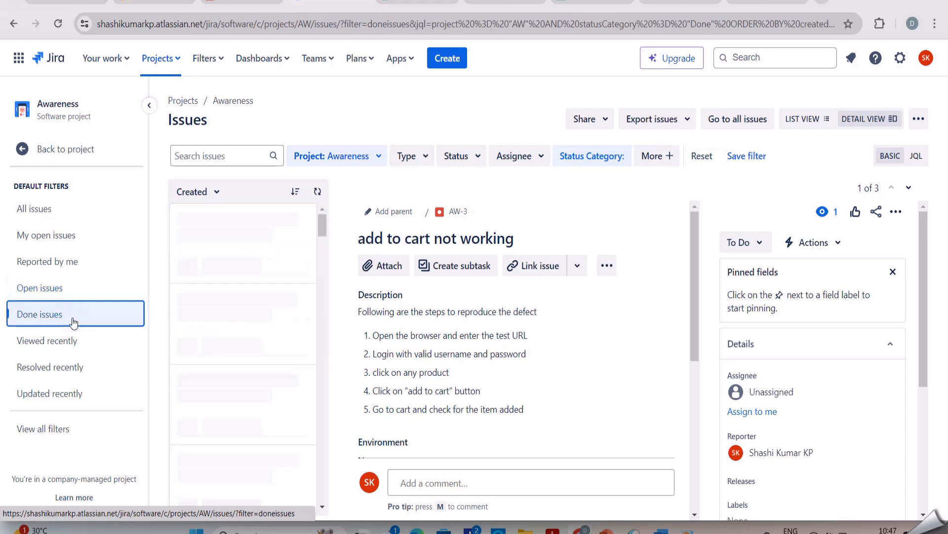
click(46, 340)
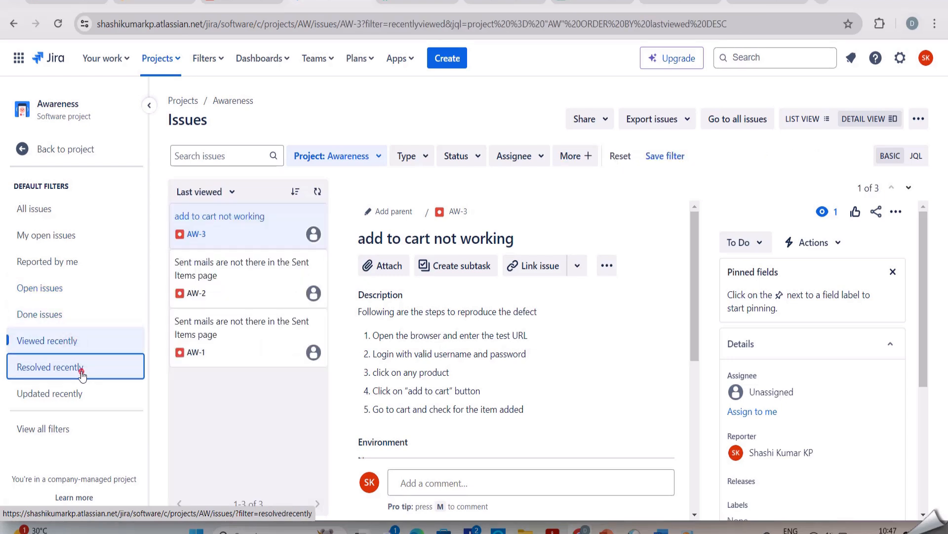
click(50, 367)
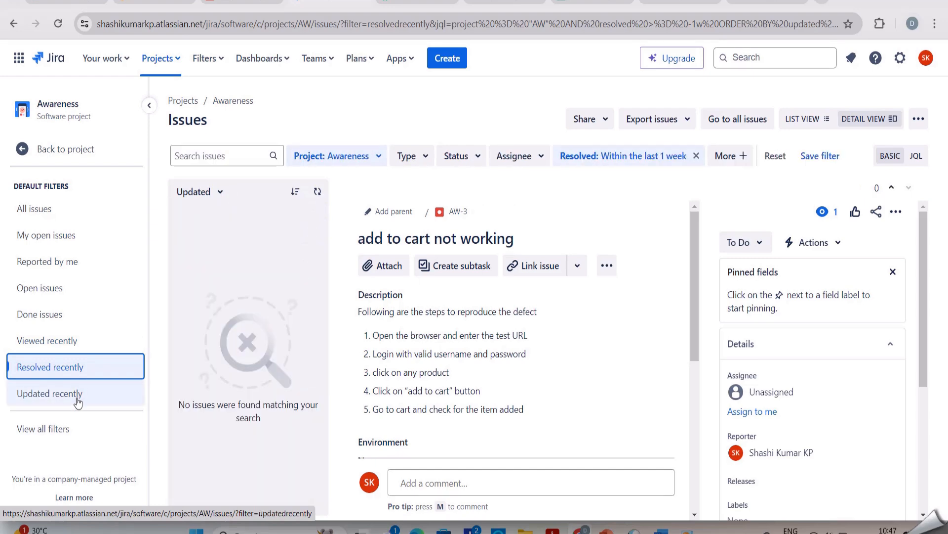
click(50, 393)
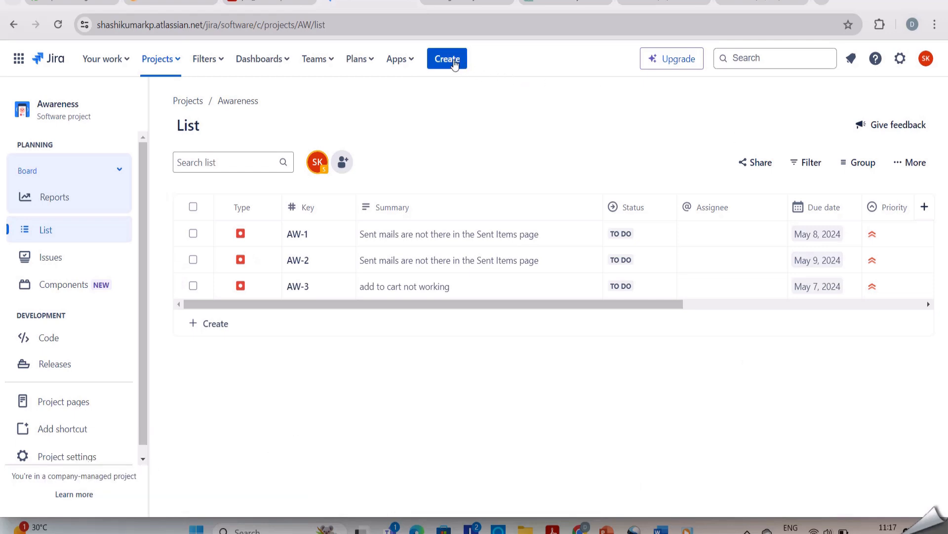
- Create a new issue in project Awareness (AW) with issue type Bug
click(446, 58)
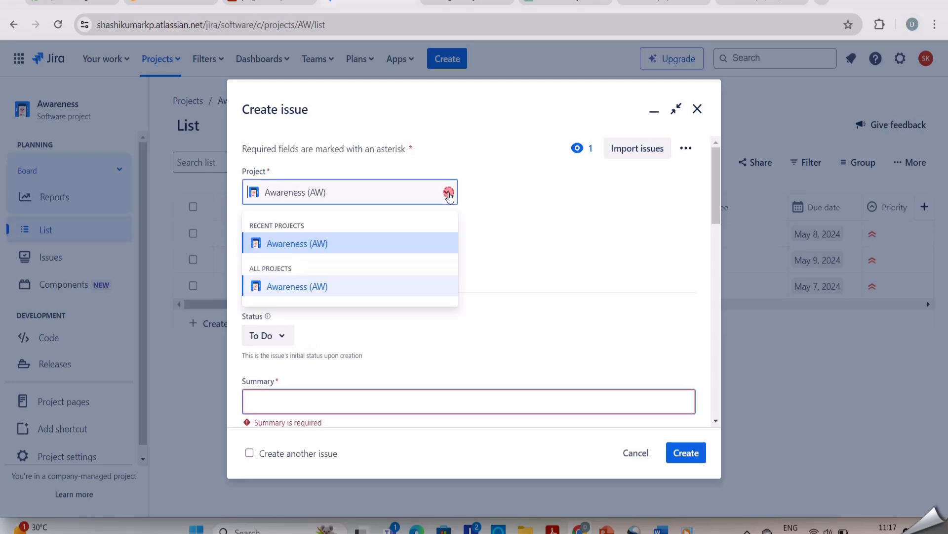
click(296, 243)
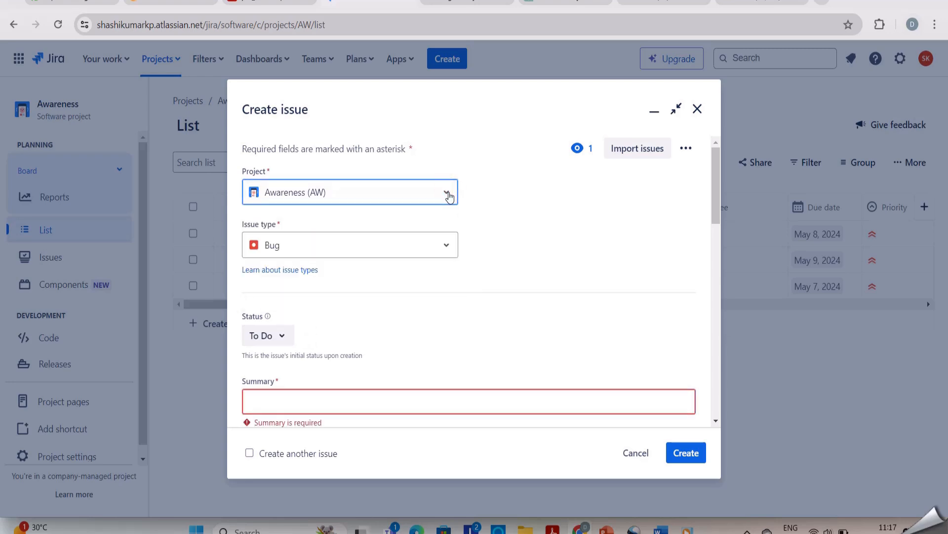
click(349, 244)
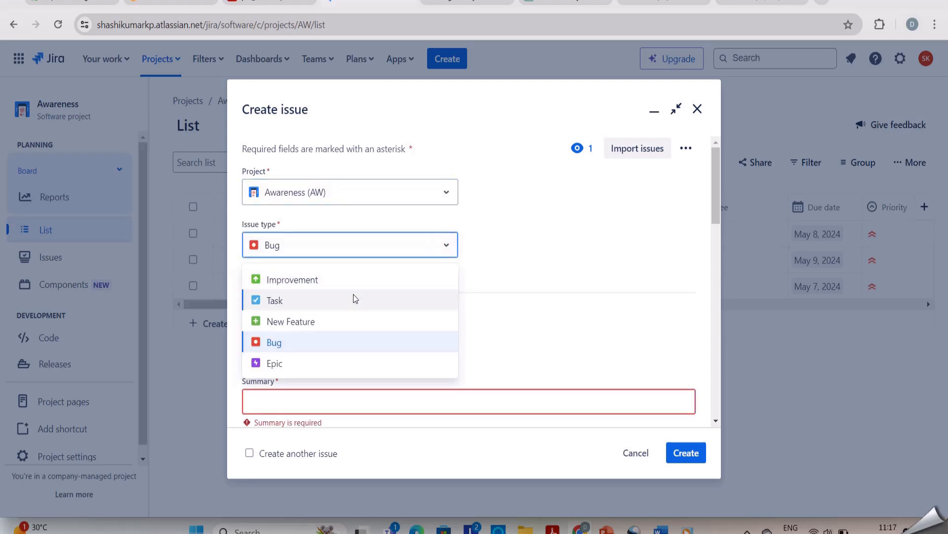
mouse_move(298, 344)
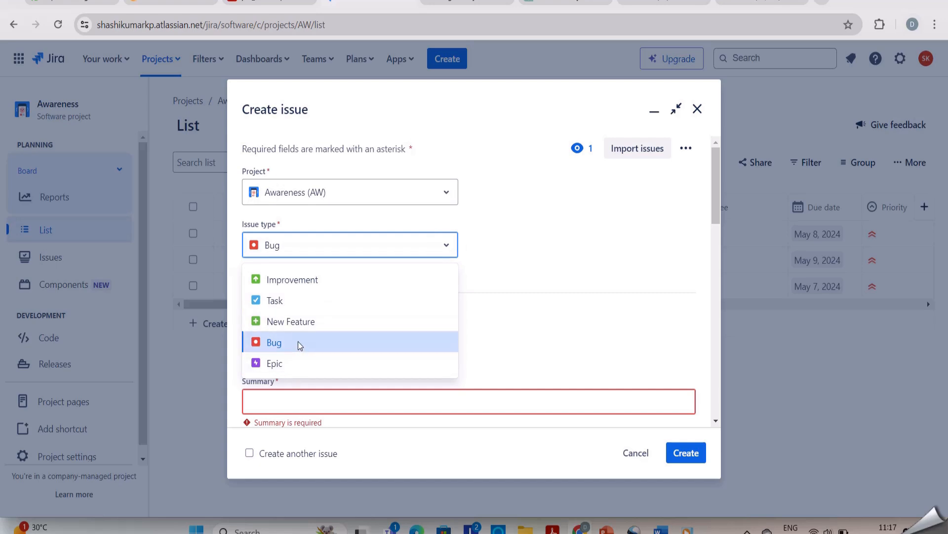
mouse_move(453, 246)
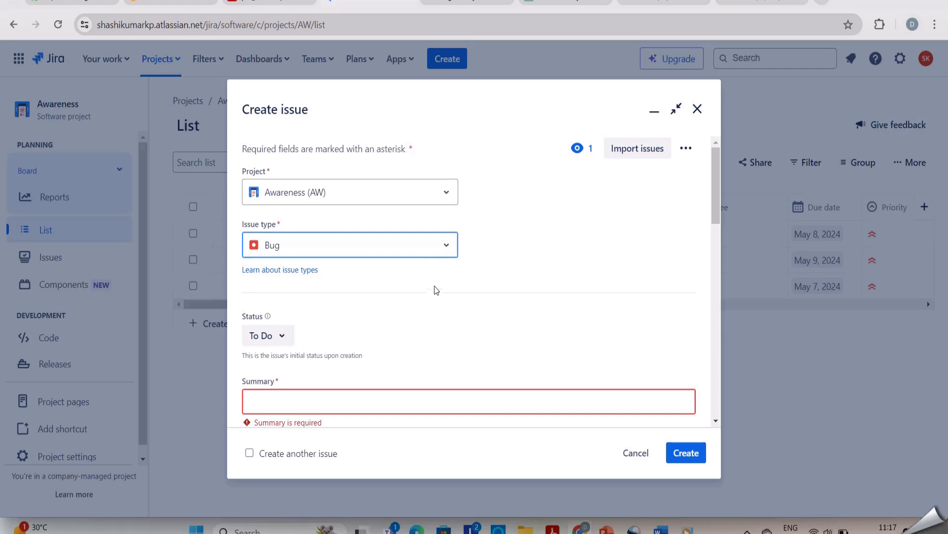
scroll(down, 3)
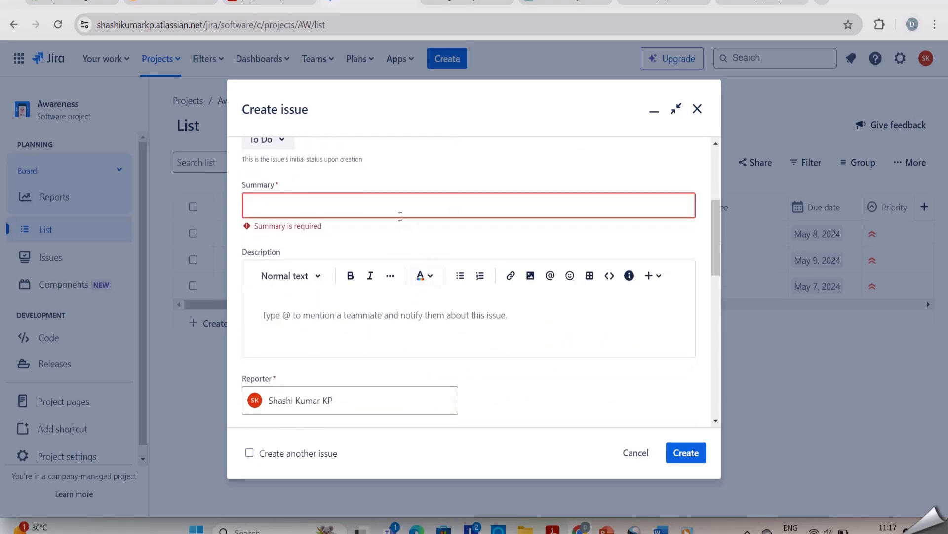
- Give the bug the summary 'Login Button Click Not Responding' with its reproduction steps
text(Sent mails are not there in the Sent Items page)
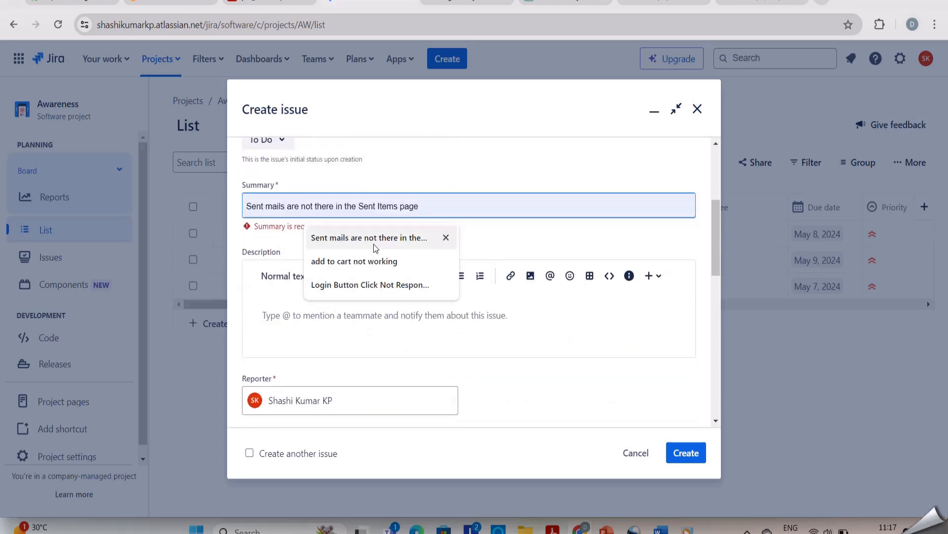
click(369, 285)
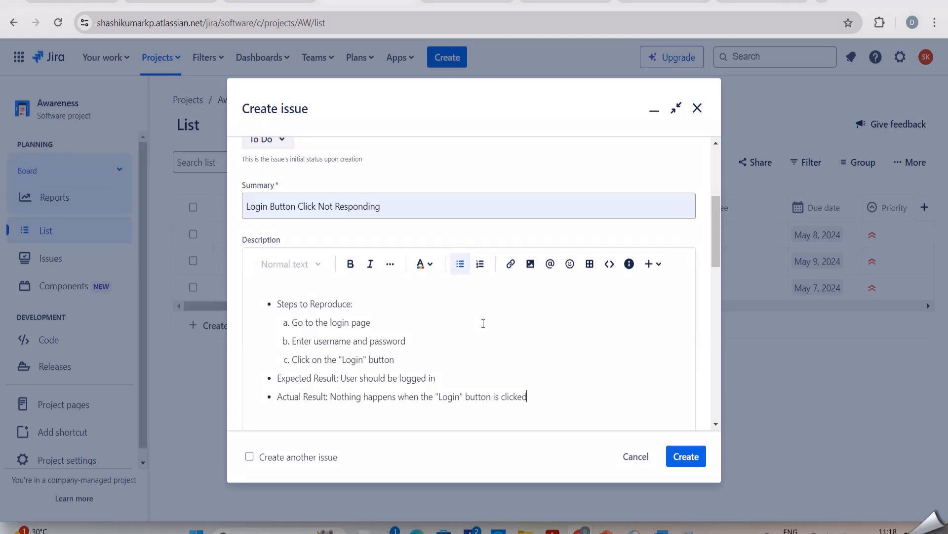
scroll(down, 3)
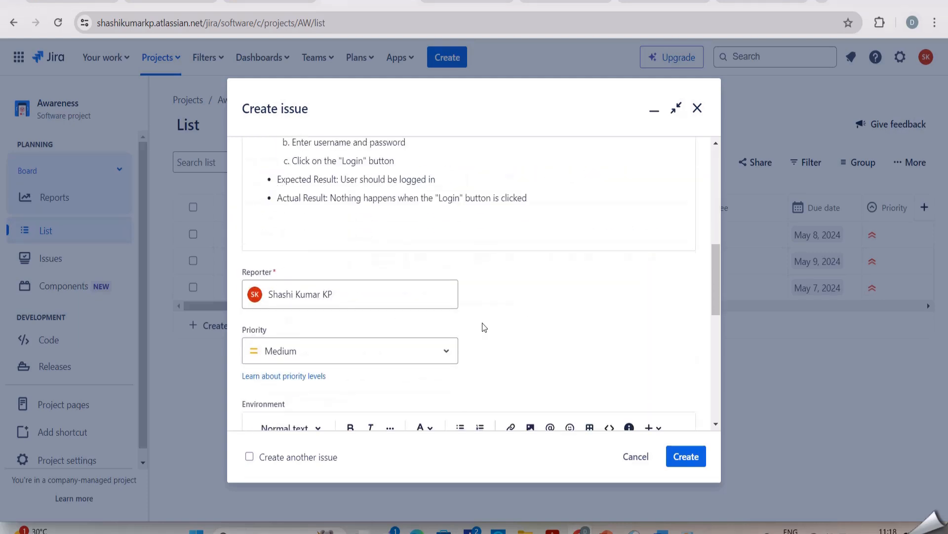
scroll(down, 3)
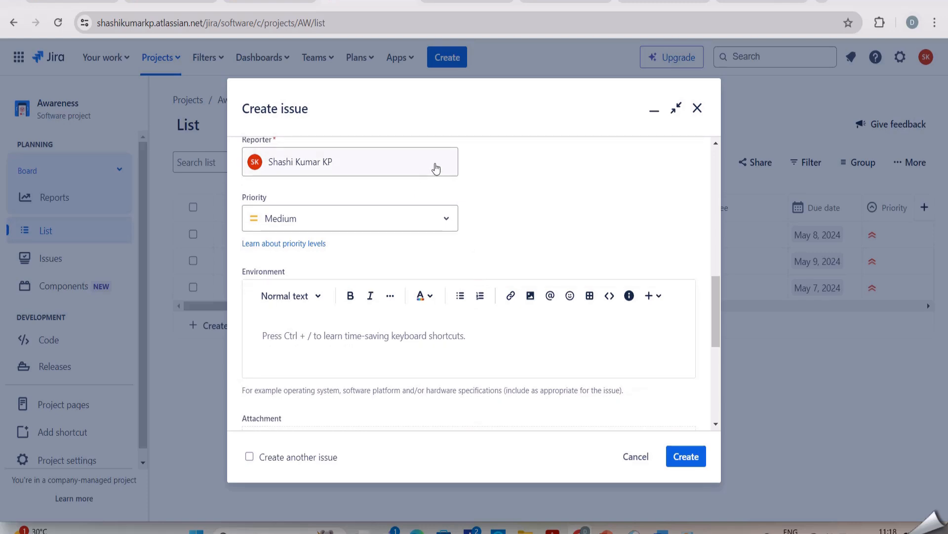
- Keep the same reporter and set the bug's priority to Highest
click(350, 161)
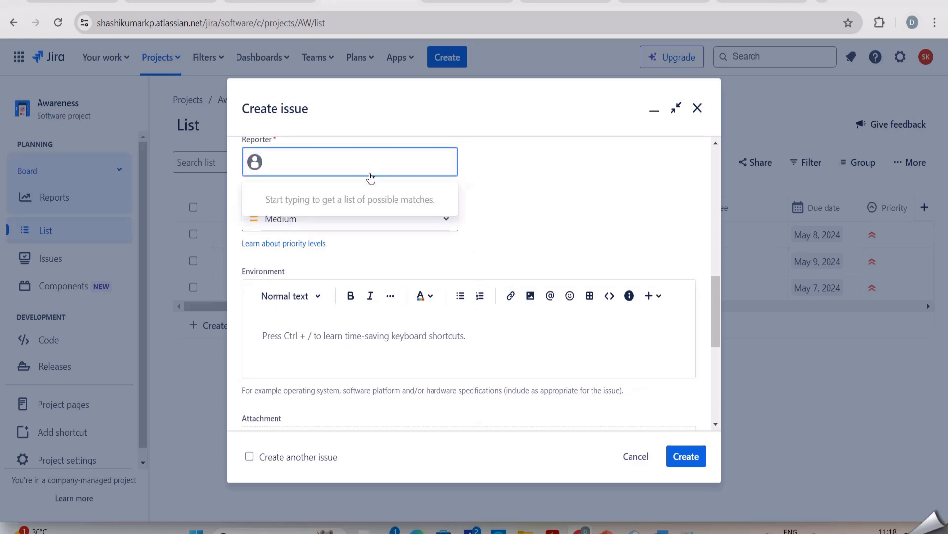
click(349, 161)
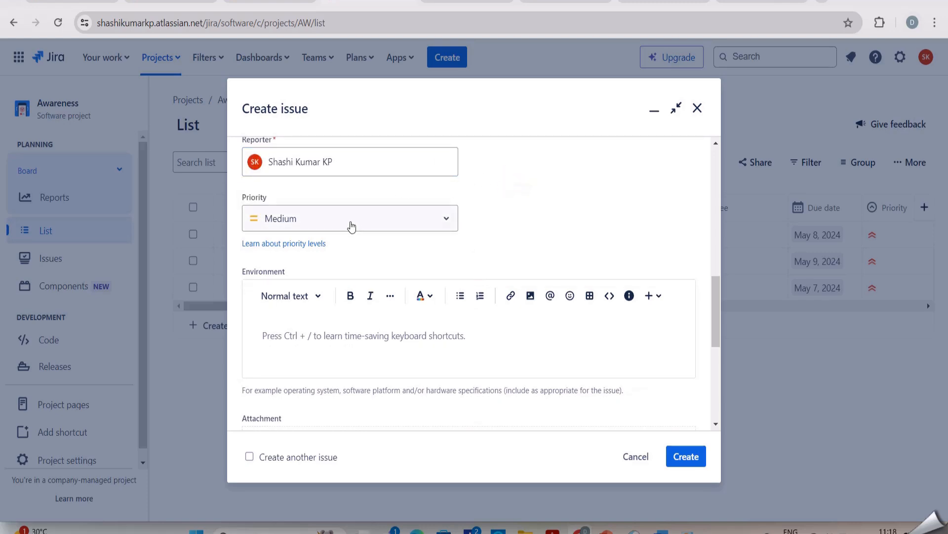
click(350, 219)
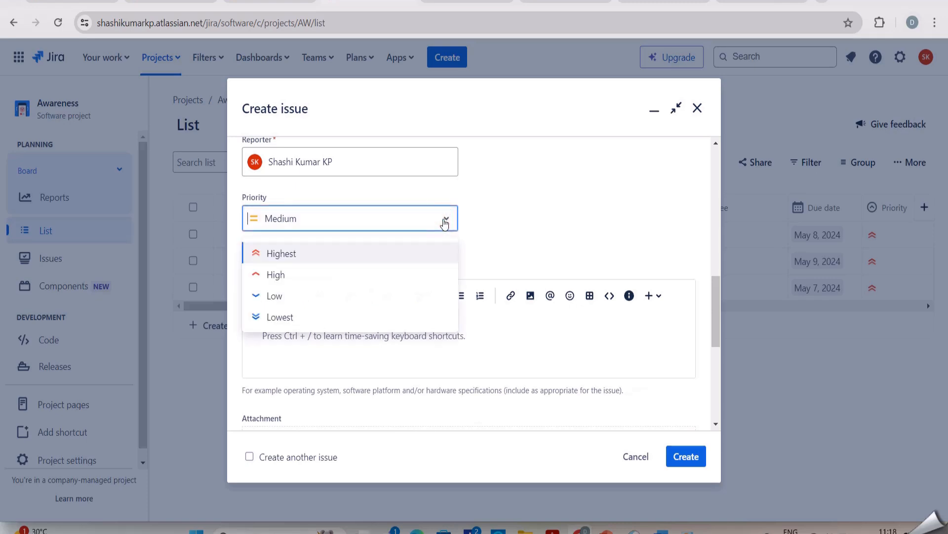
mouse_move(308, 260)
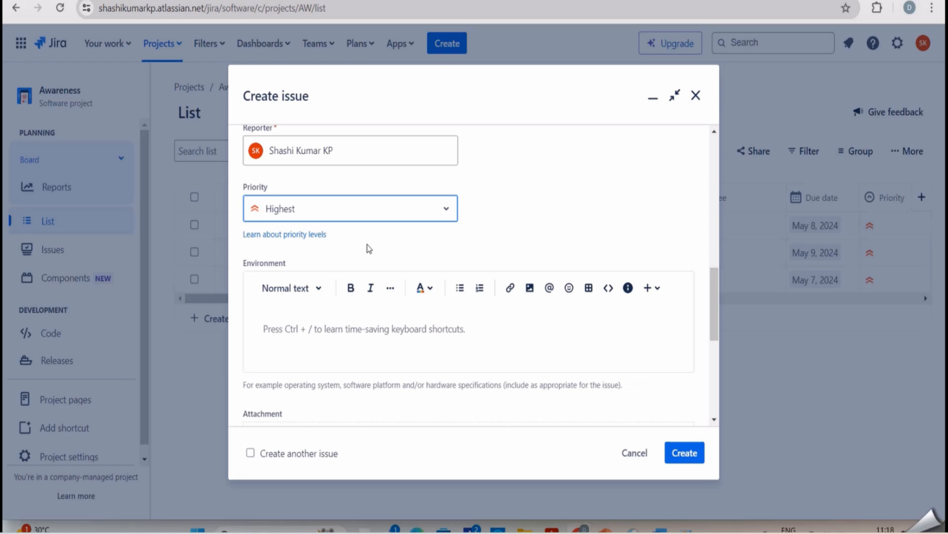
scroll(down, 3)
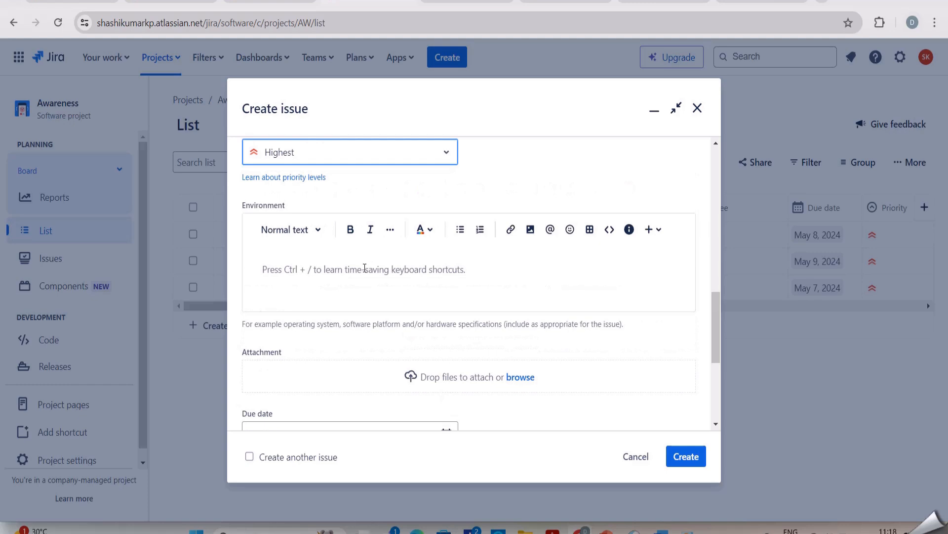
- Set environment 'In Windows XP, Internet Explorer 7.0' and attach the screenshot file
click(362, 268)
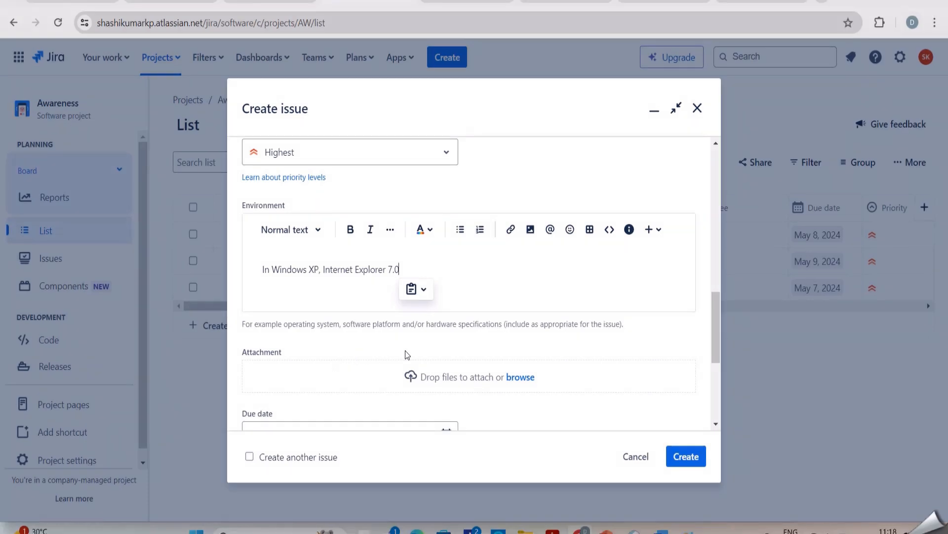
scroll(down, 3)
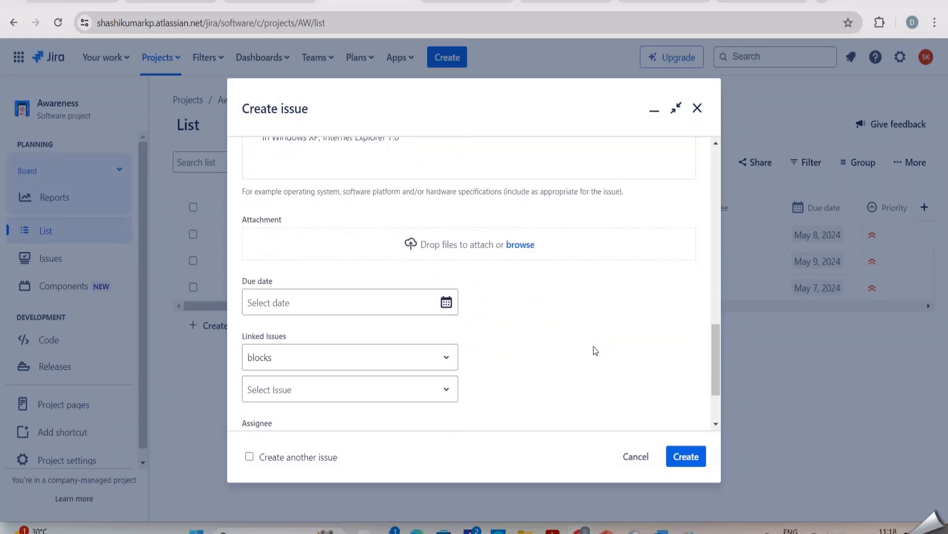
click(520, 244)
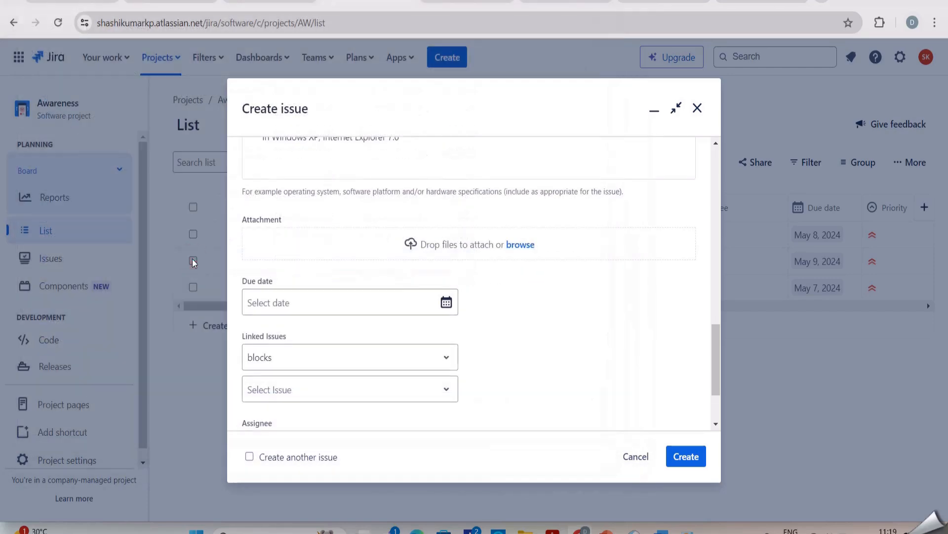
click(686, 456)
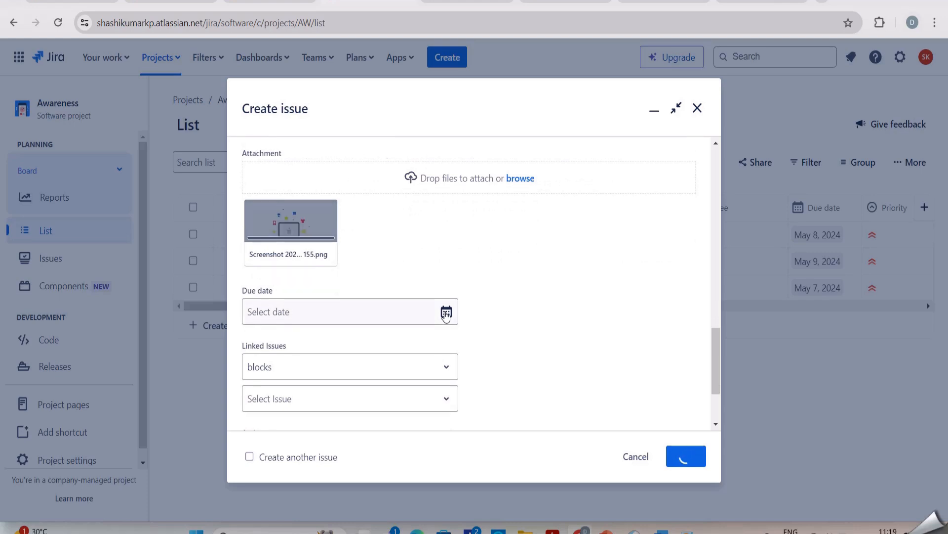
- Set the due date to 5/7/2024 and leave Linked Issues as 'blocks' with no issue chosen
click(446, 312)
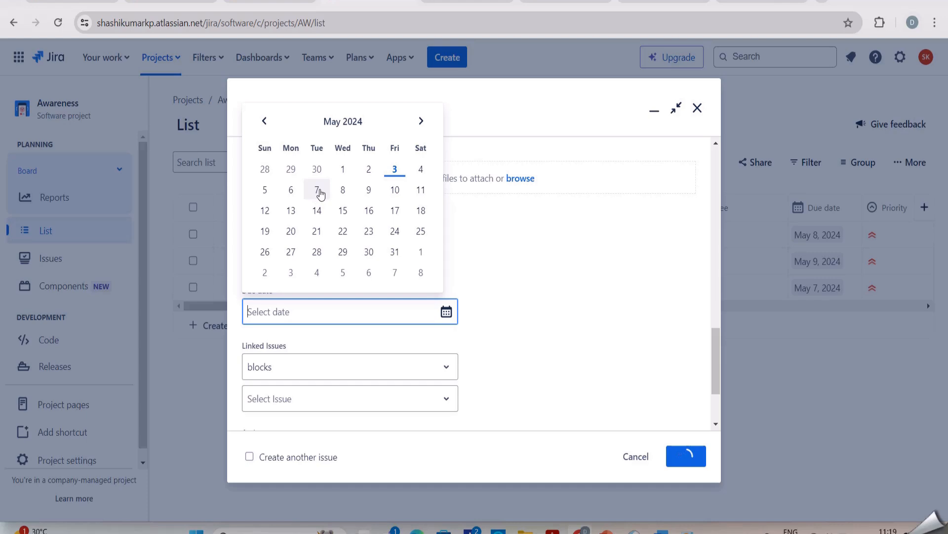
click(316, 189)
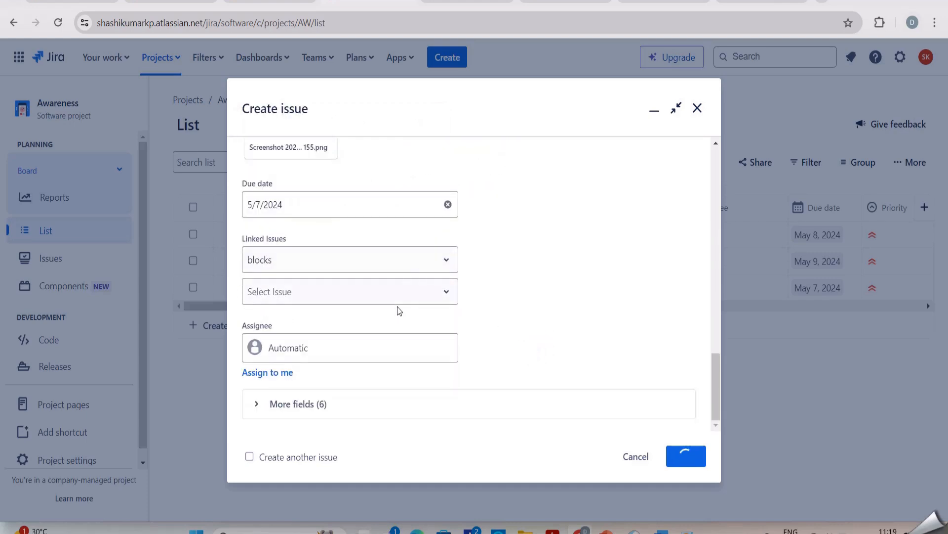
click(350, 290)
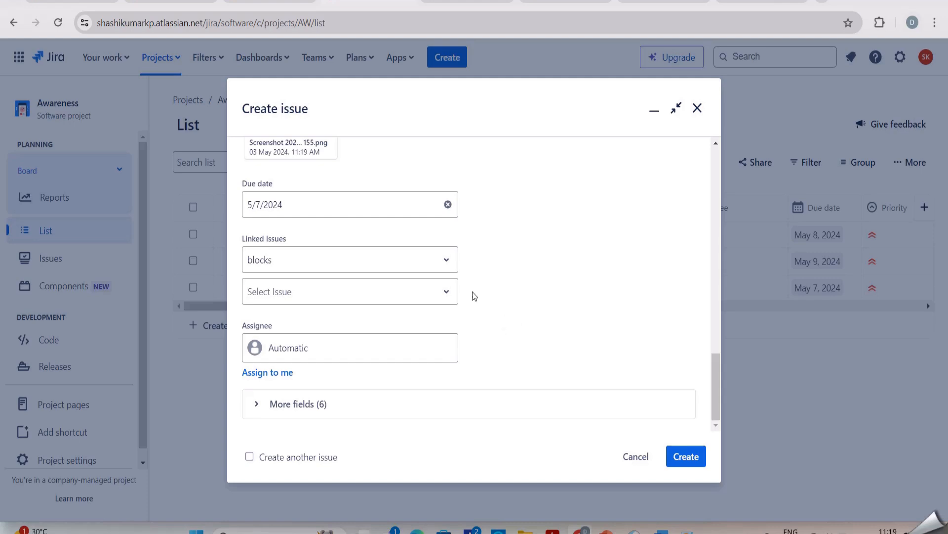
click(349, 259)
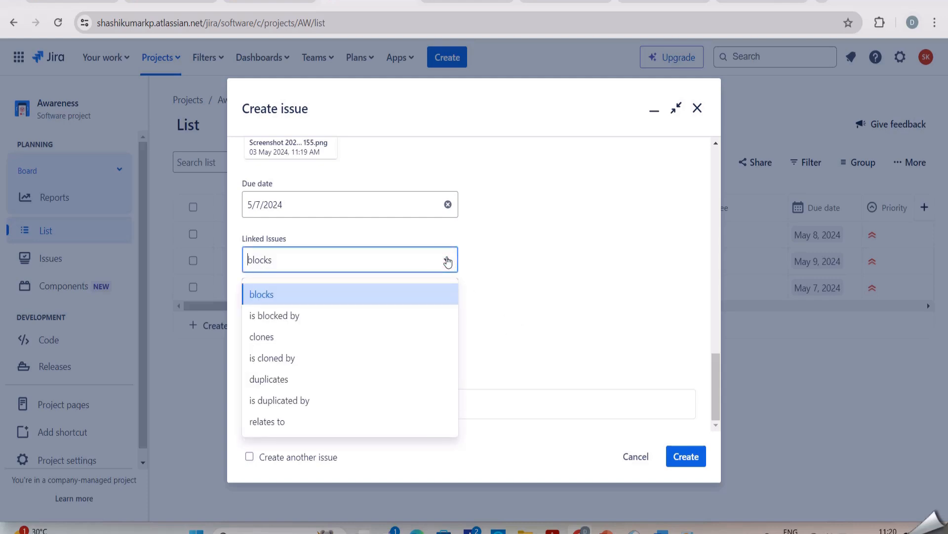
click(260, 294)
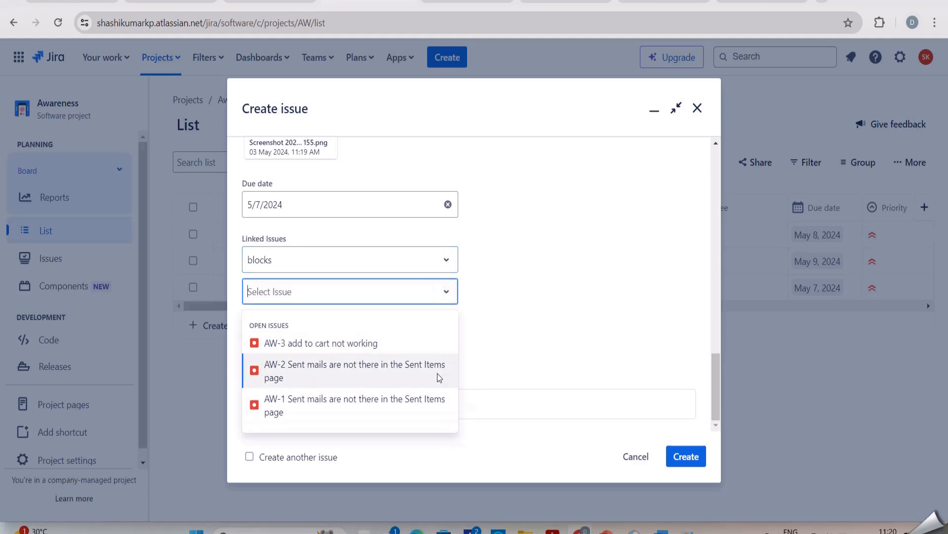
mouse_move(426, 405)
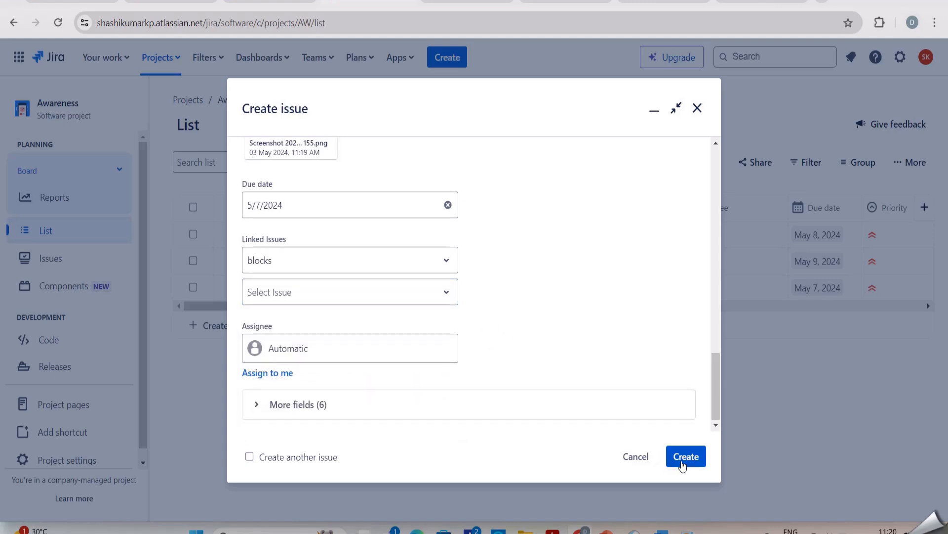
- Submit the bug, creating AW-5, and view the new issue
click(685, 457)
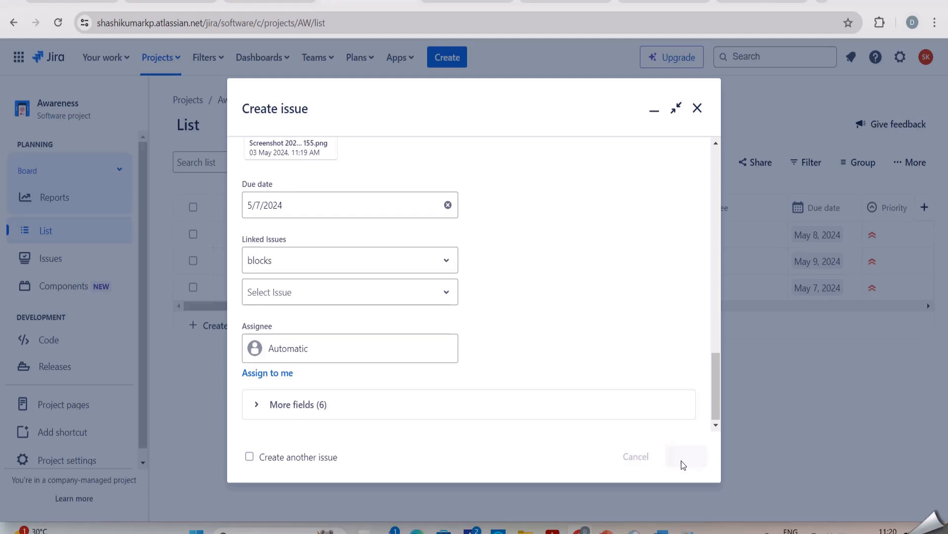
click(686, 457)
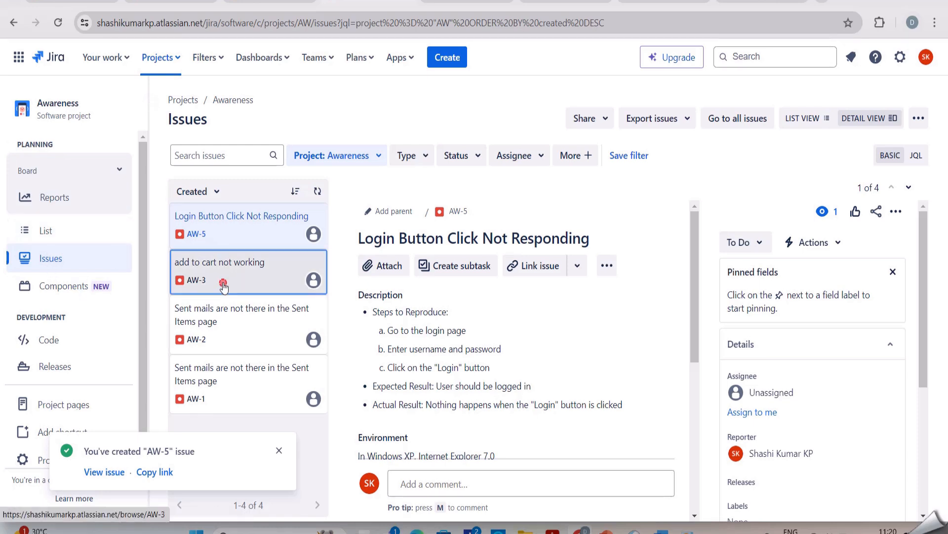
- Look through existing issues AW-3 'add to cart not working', AW-2 and AW-1
click(248, 272)
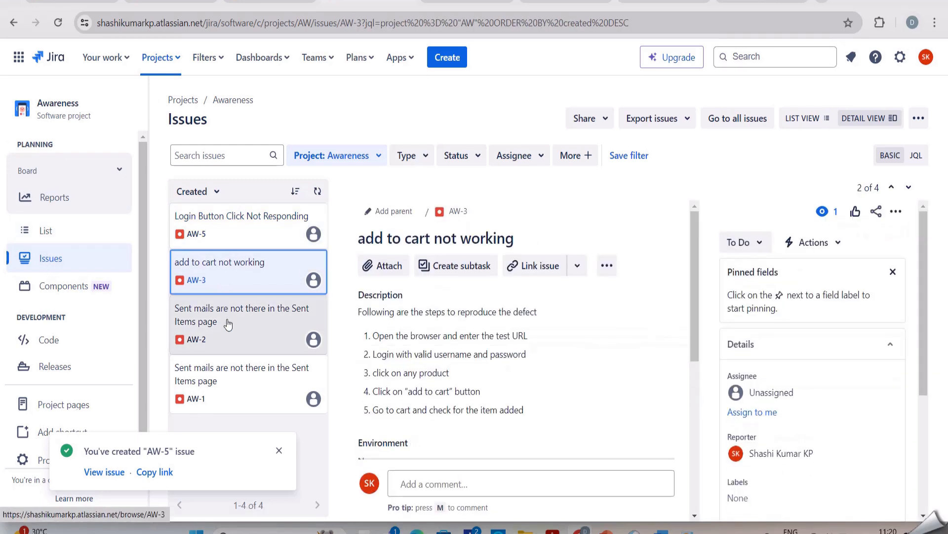
click(242, 324)
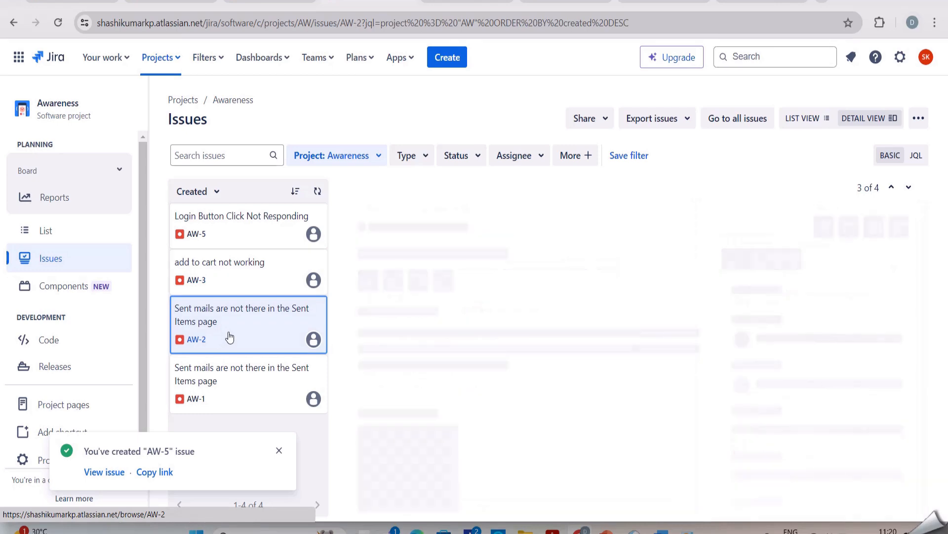
click(248, 374)
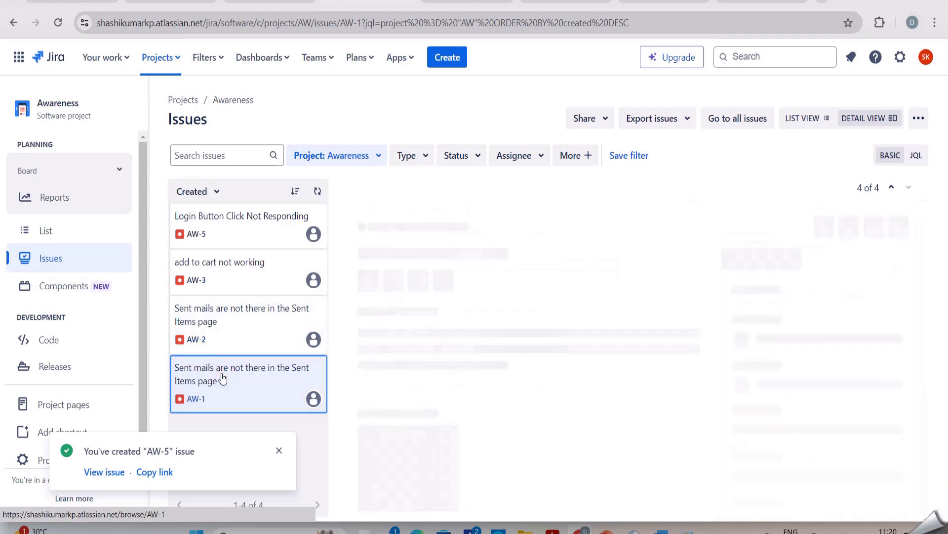
click(248, 381)
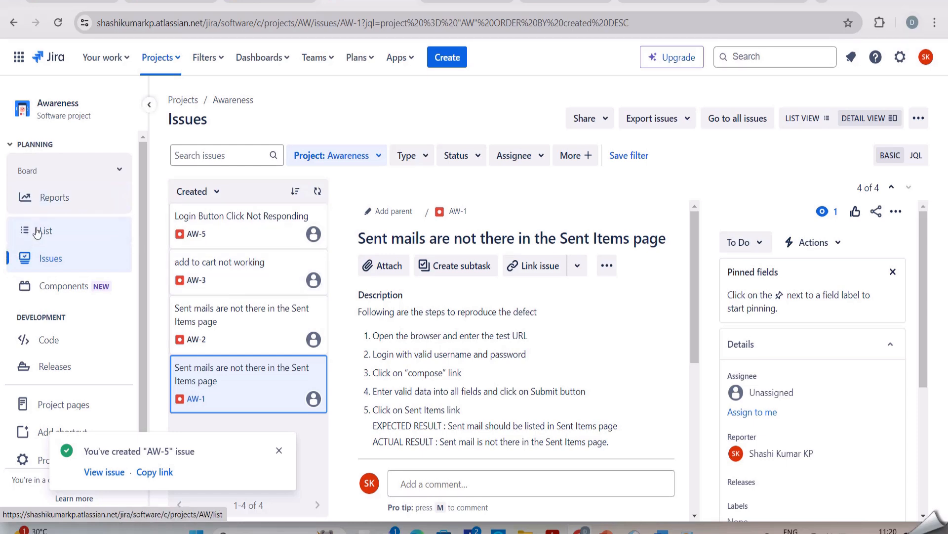
- Return to the project list showing AW-5 and start a search within it
click(44, 230)
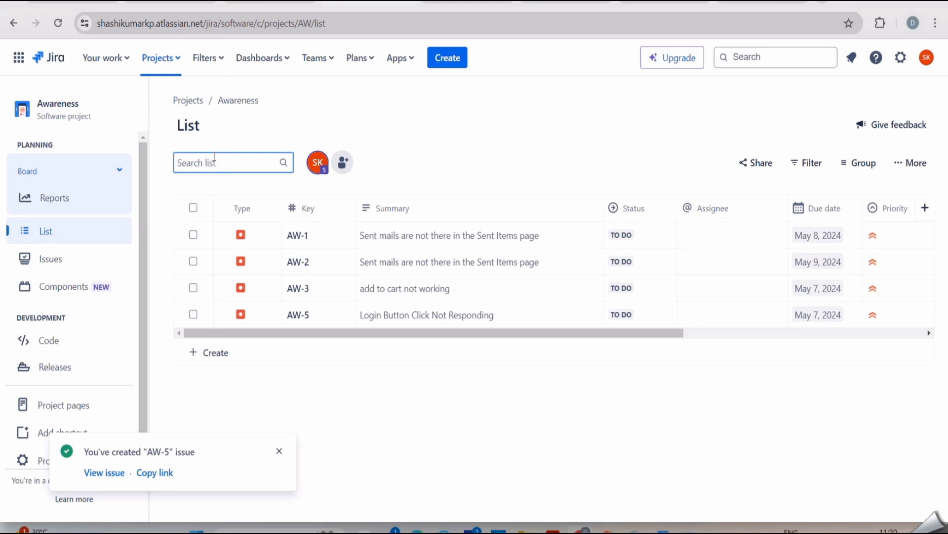
click(233, 162)
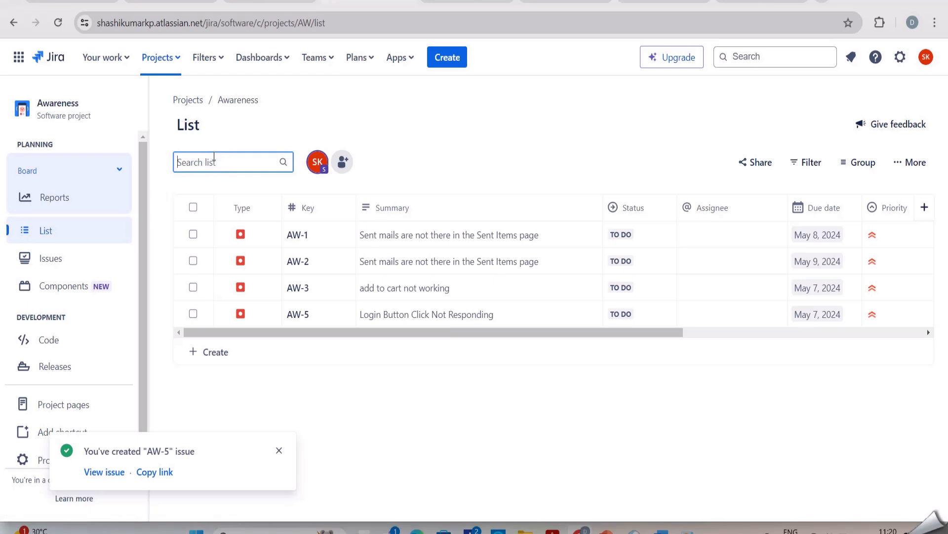
text(cart)
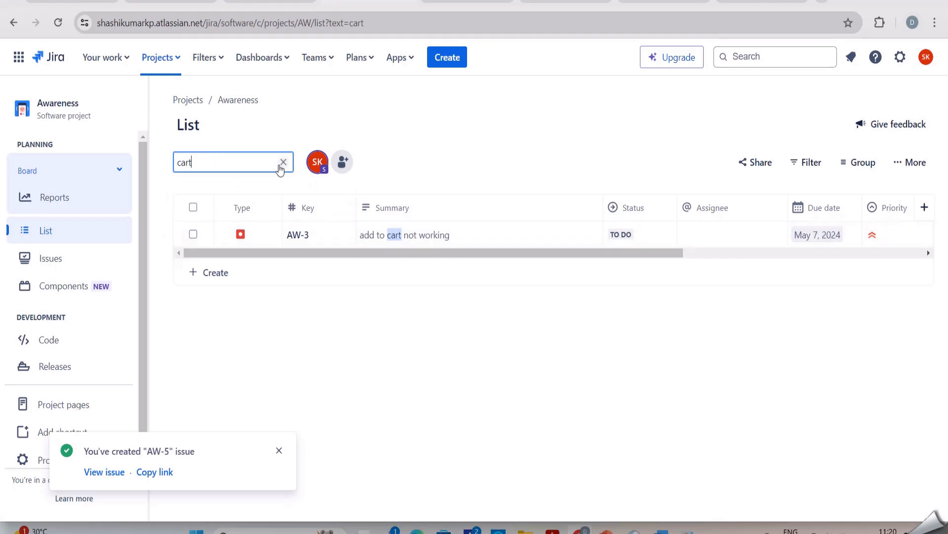
text(sent)
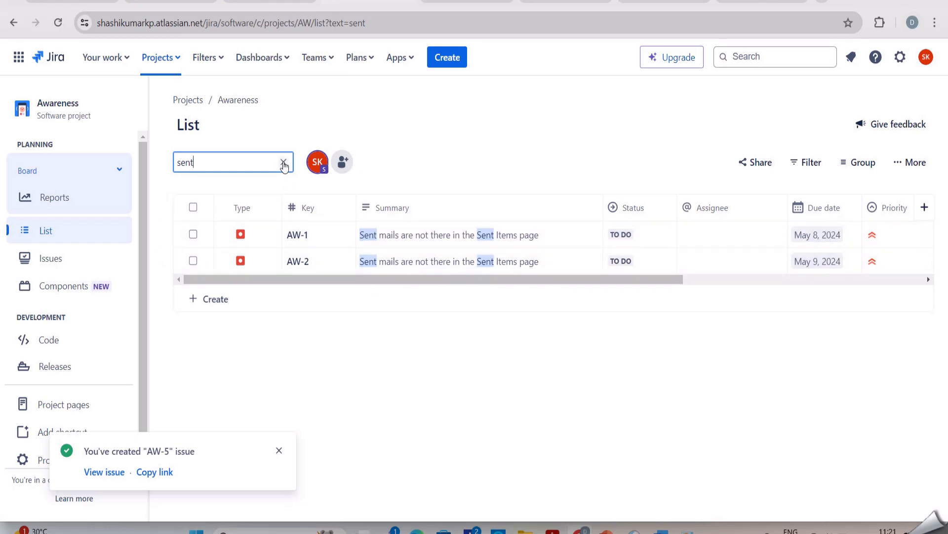
click(283, 165)
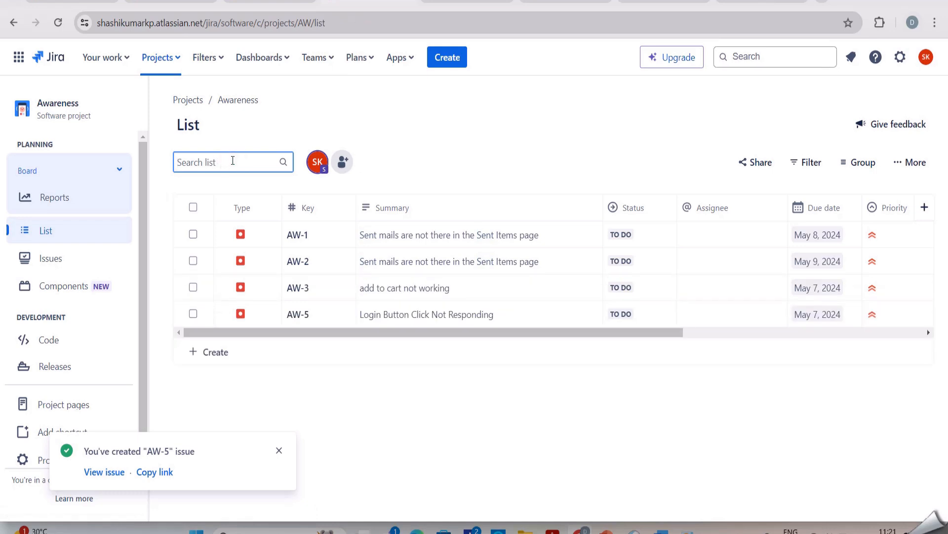
text(login button)
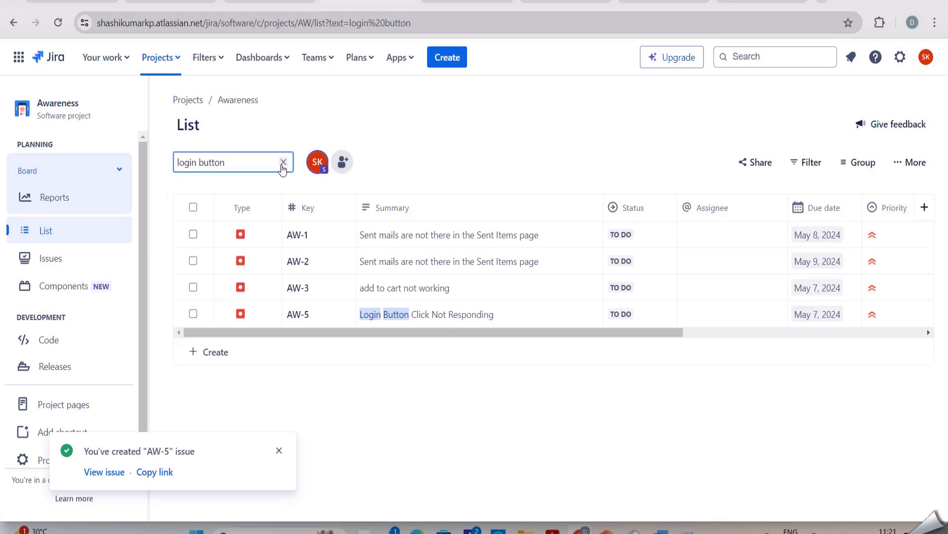
click(283, 162)
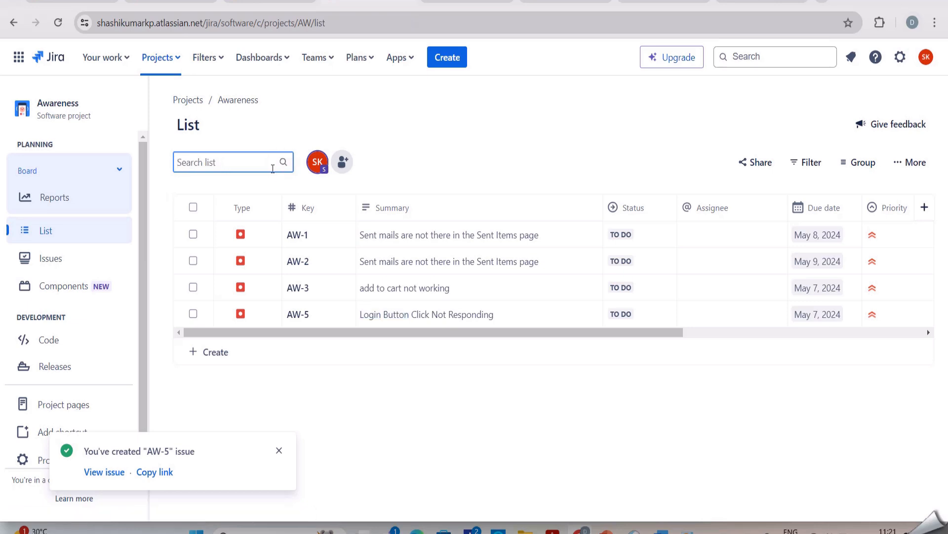